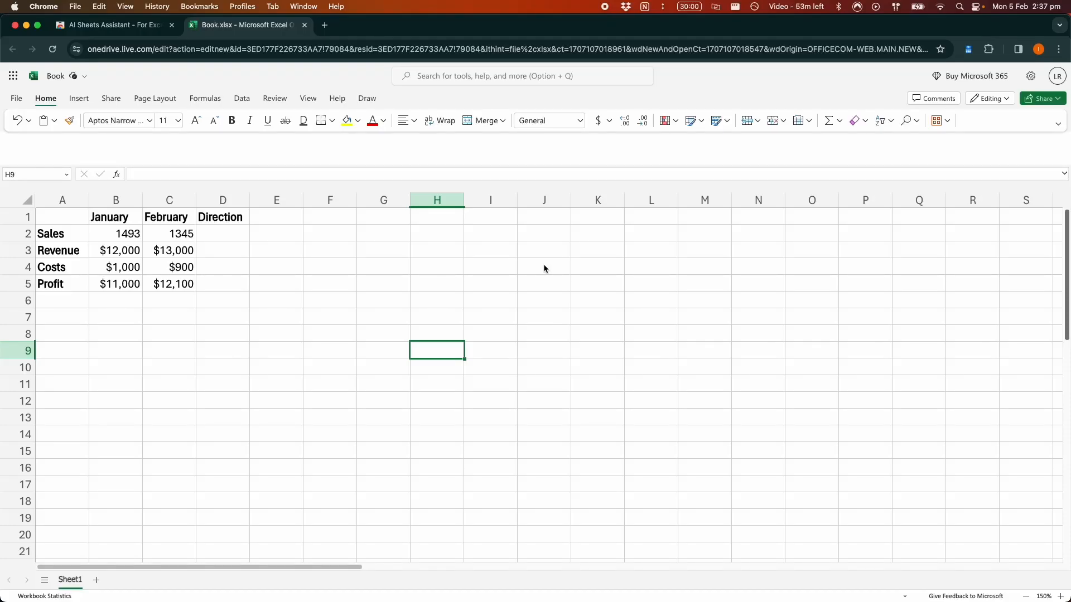
mouse_move(326, 280)
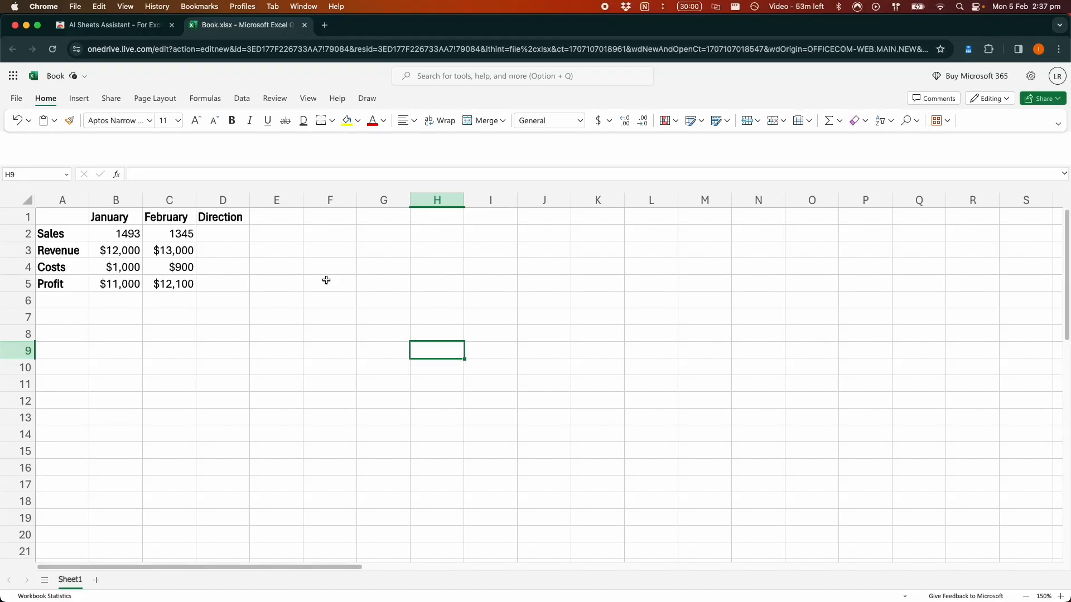
mouse_move(266, 299)
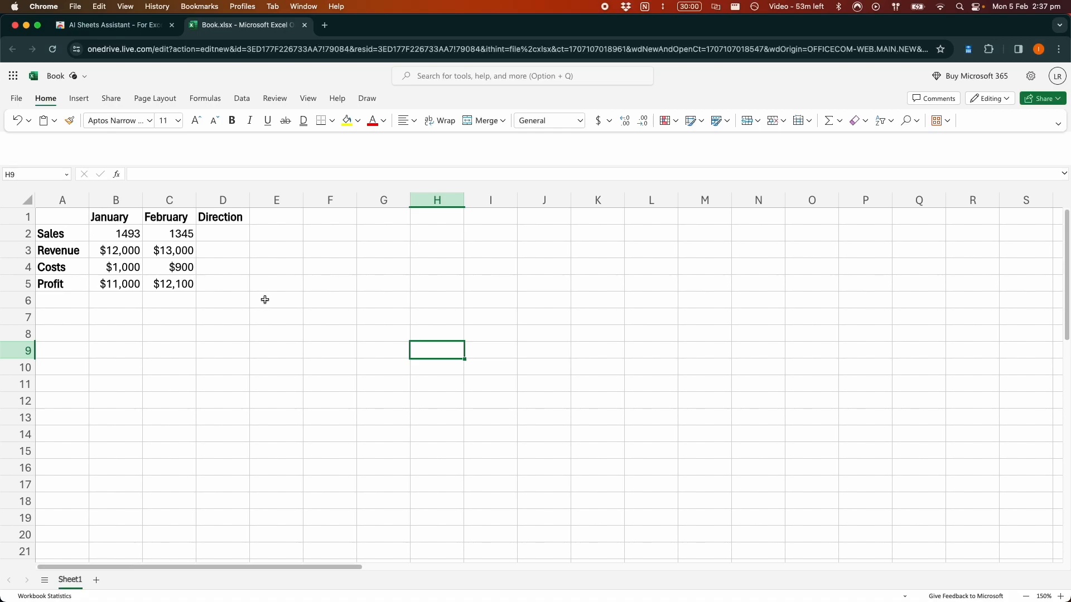
mouse_move(247, 303)
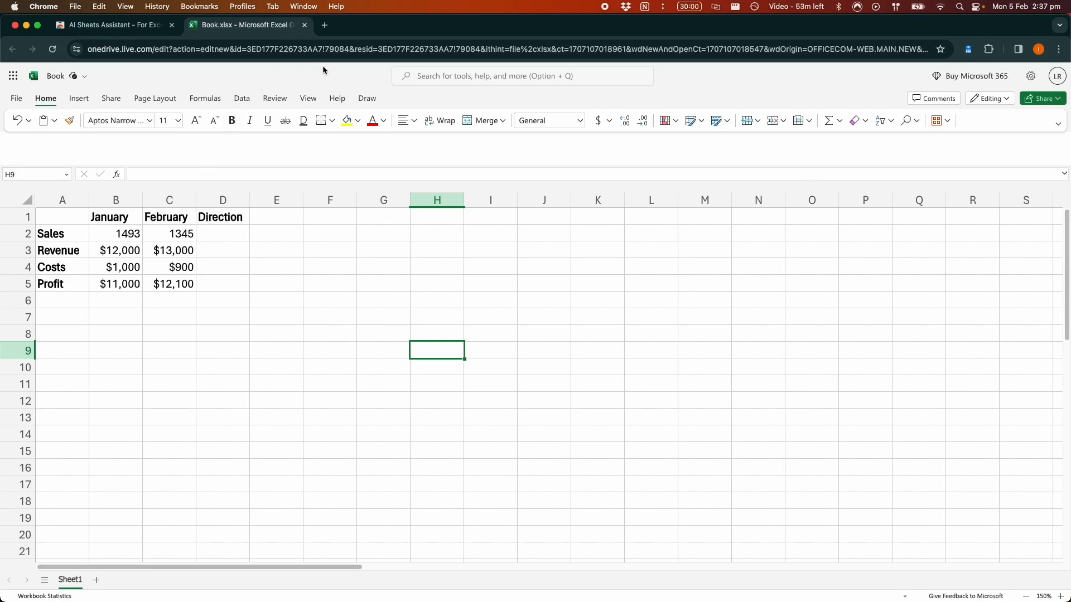
mouse_move(302, 301)
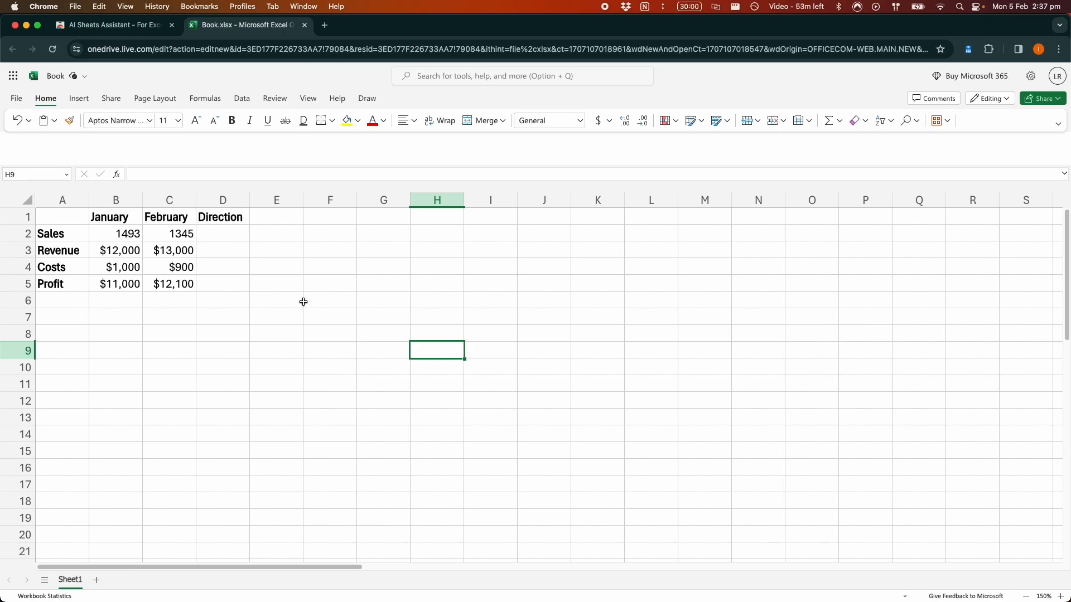
mouse_move(289, 300)
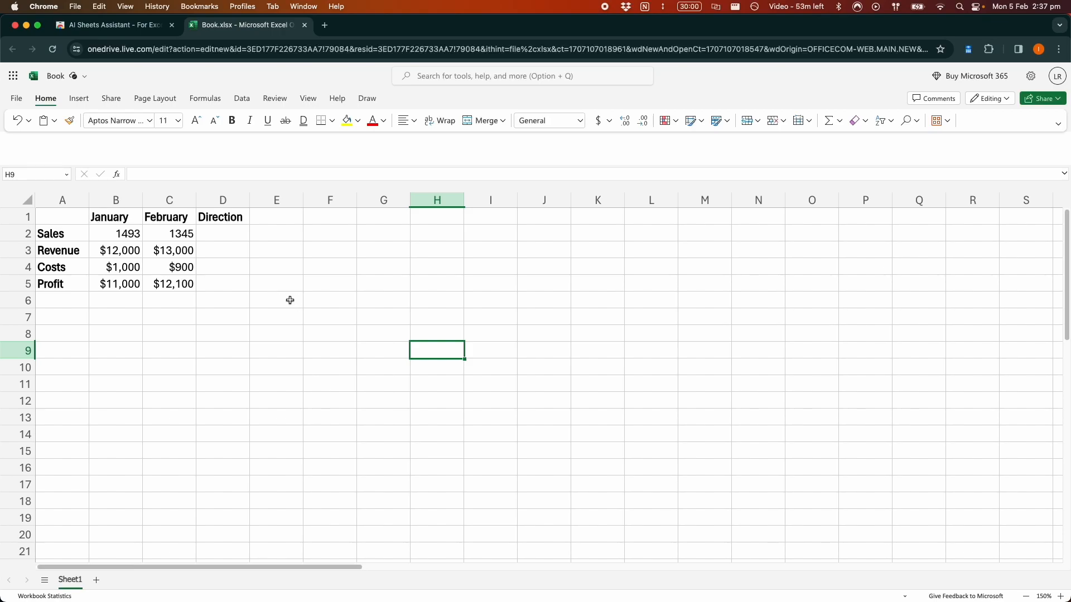
mouse_move(277, 299)
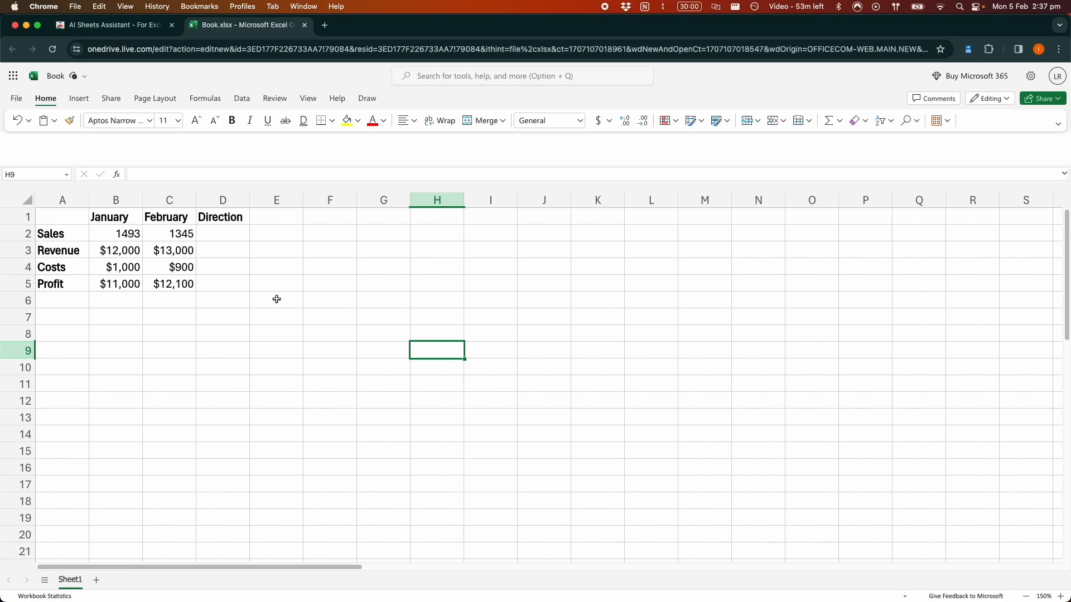
mouse_move(275, 297)
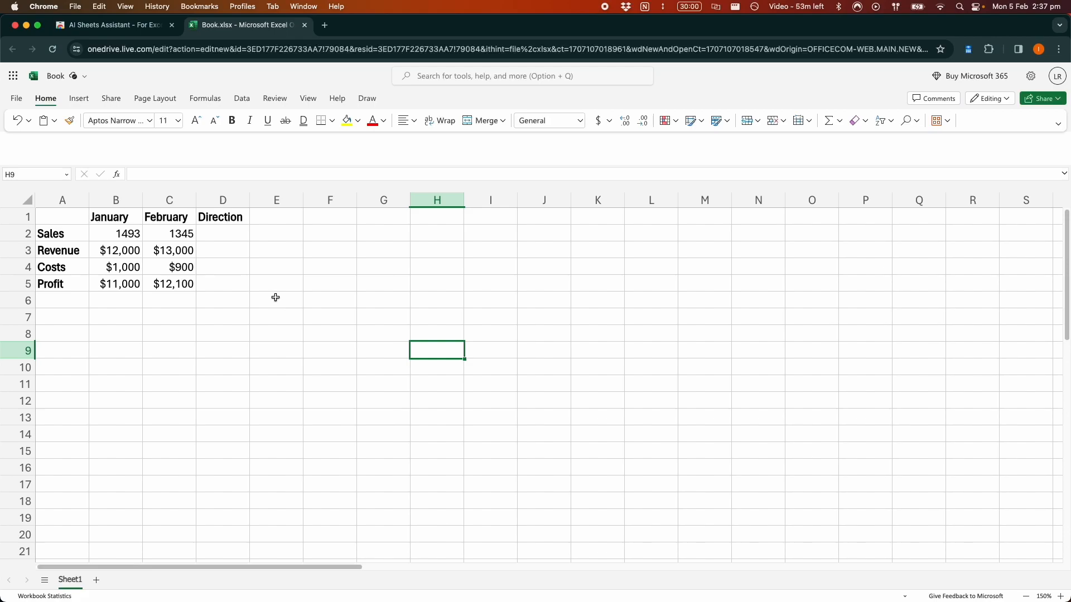
mouse_move(279, 293)
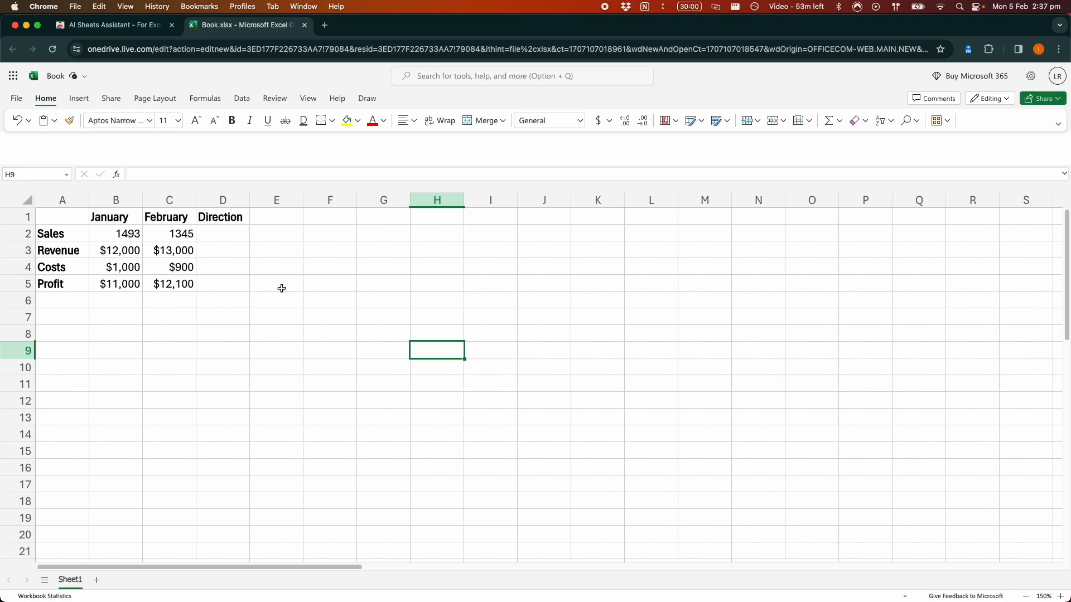
mouse_move(278, 290)
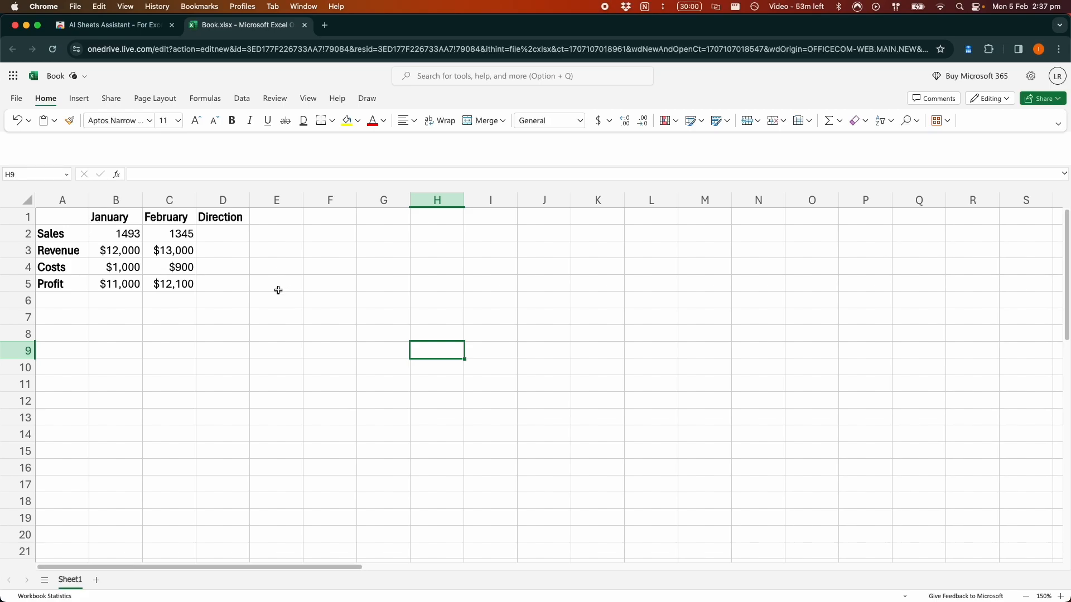
mouse_move(223, 273)
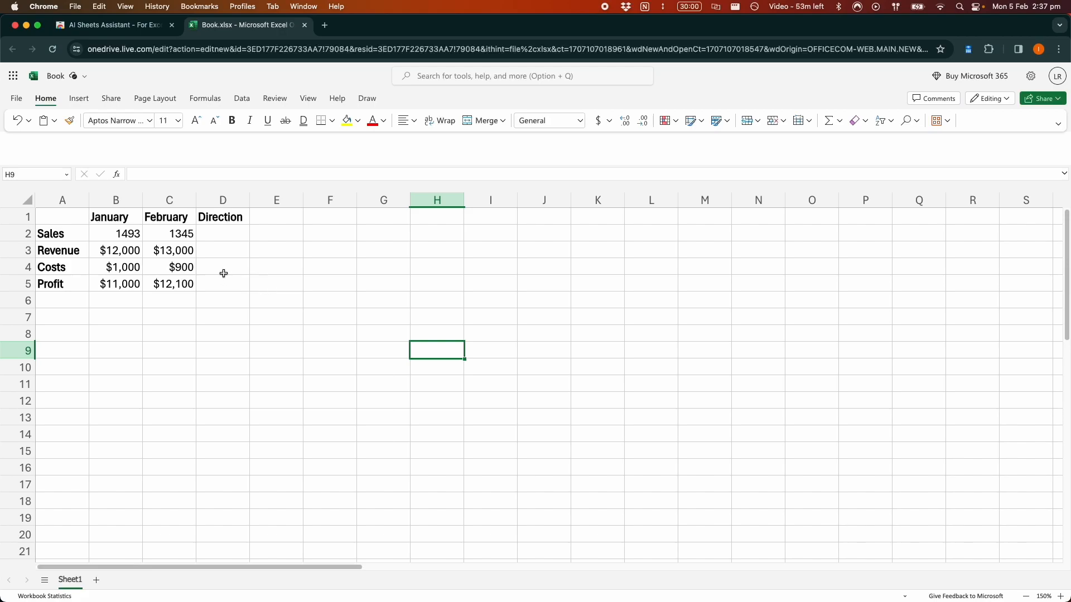
Switch to the AI Sheets Assistant Chrome Web Store listing tab
click(114, 24)
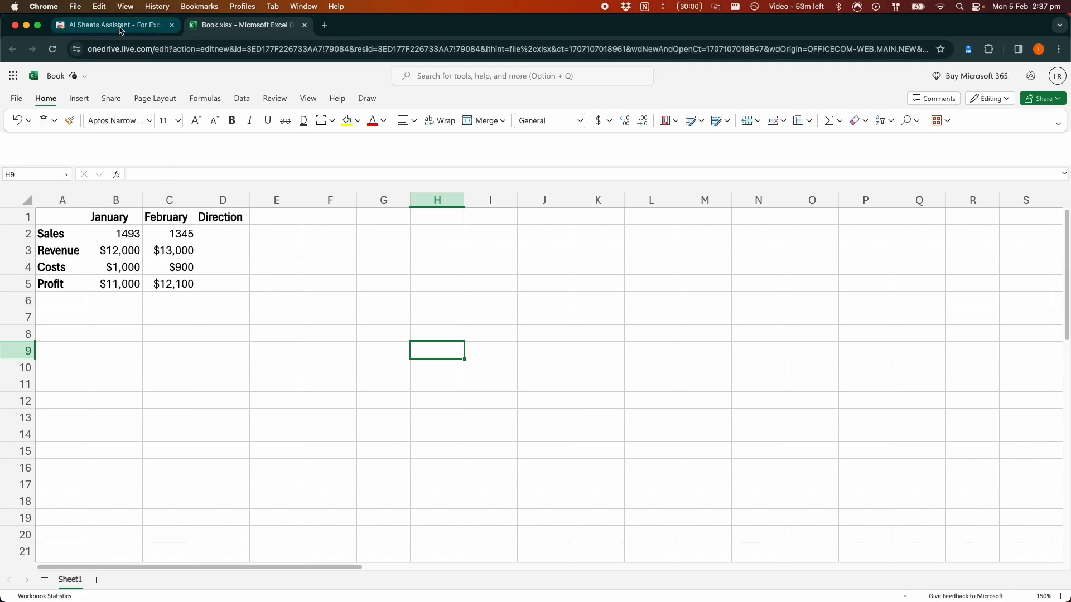
click(114, 25)
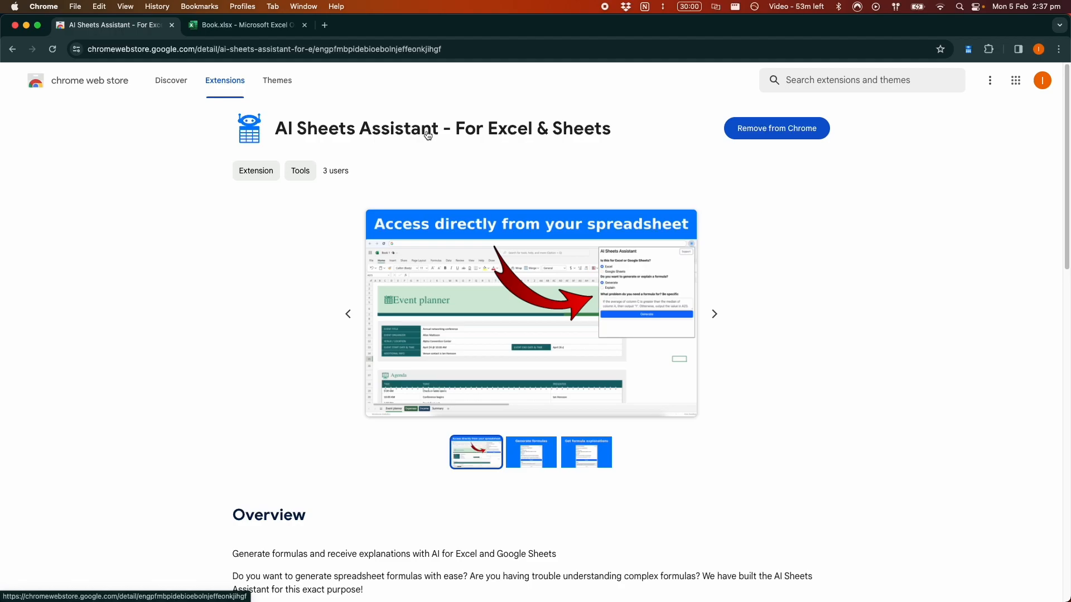
mouse_move(286, 237)
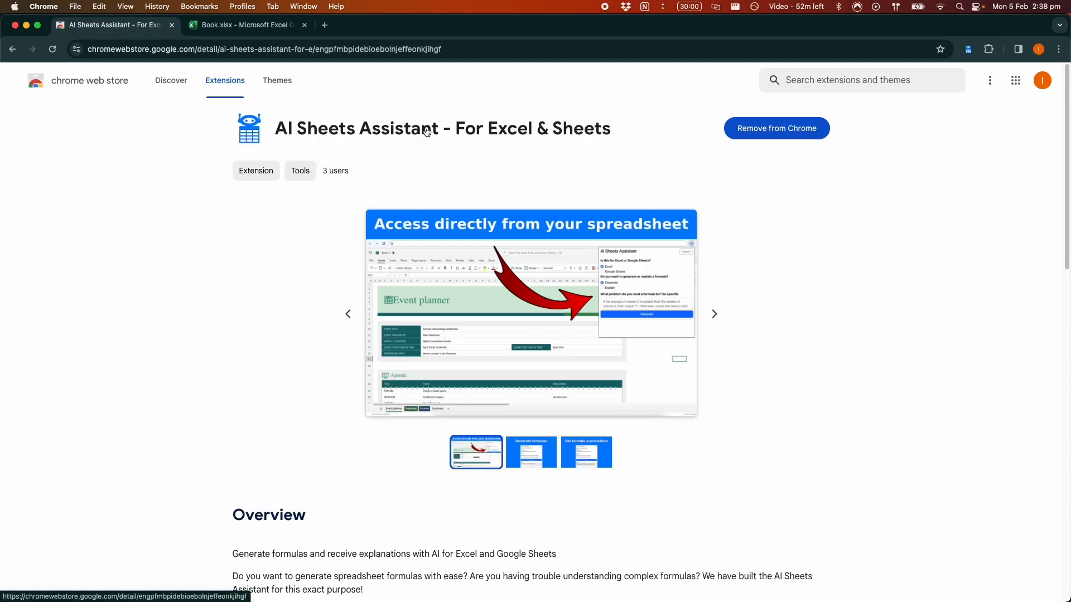
mouse_move(700, 188)
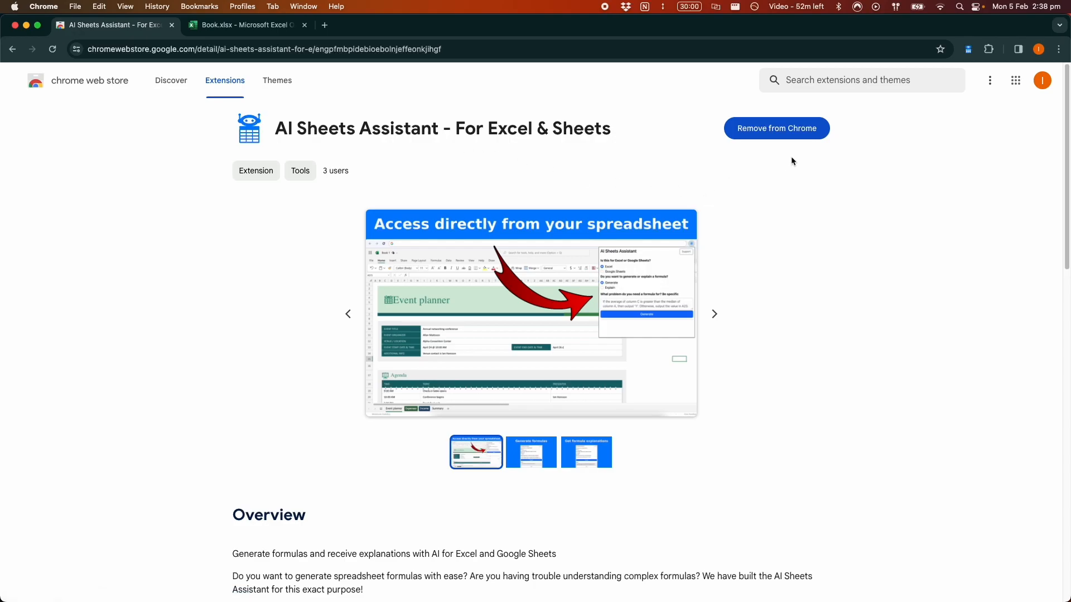
mouse_move(268, 244)
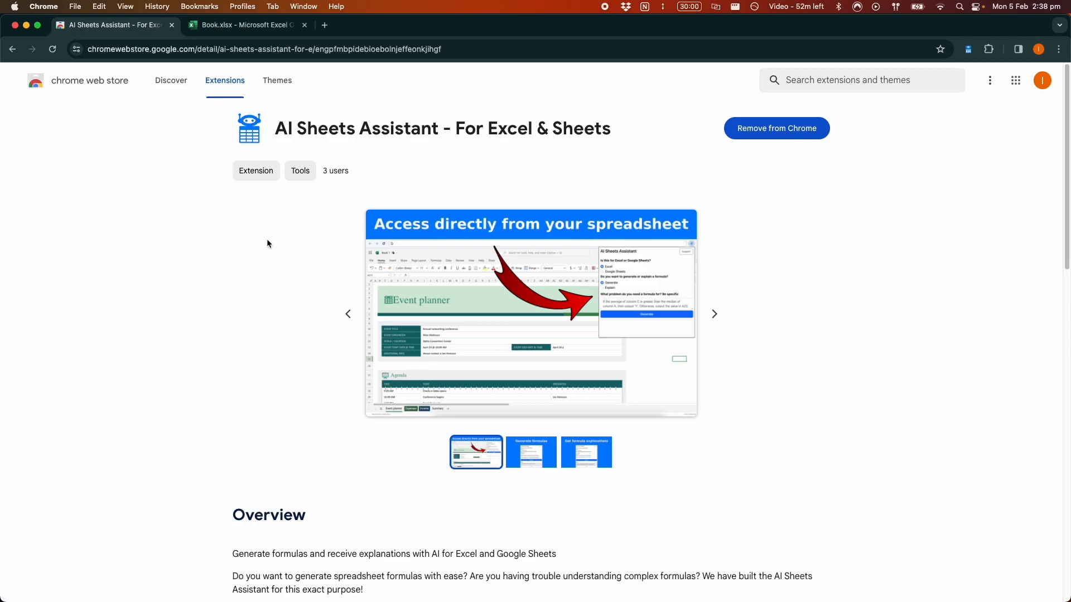
Return to Book.xlsx and review the January/February headers and Costs/Profit row labels
click(245, 25)
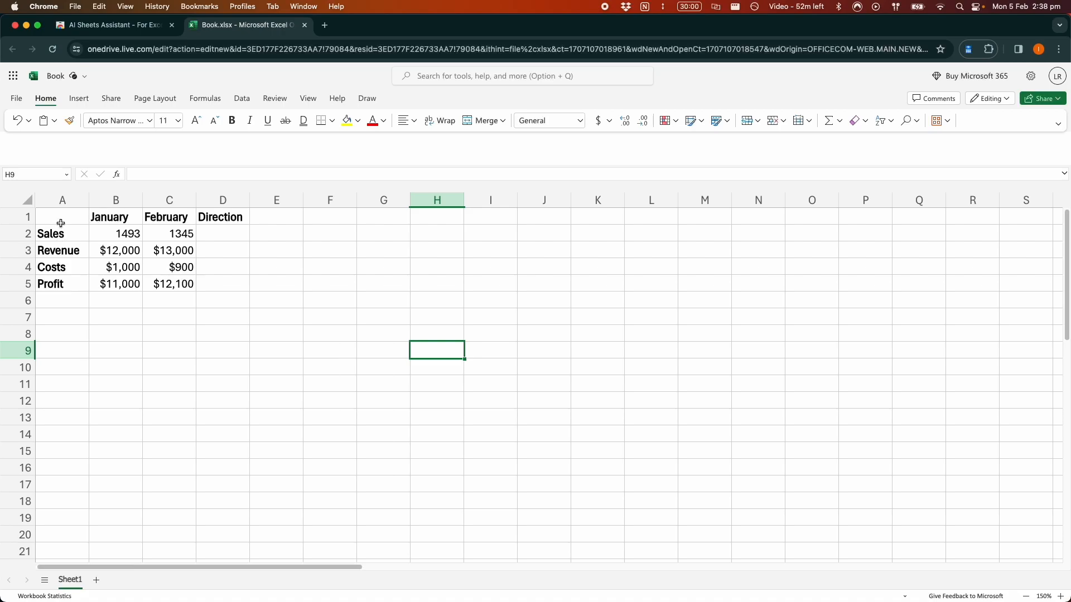
mouse_move(61, 218)
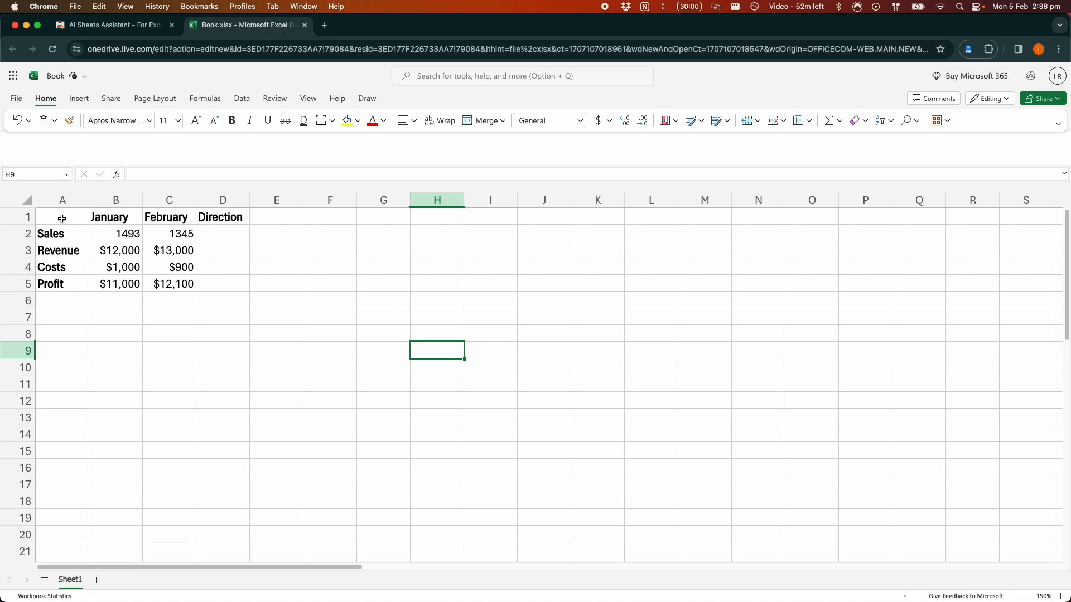
mouse_move(78, 227)
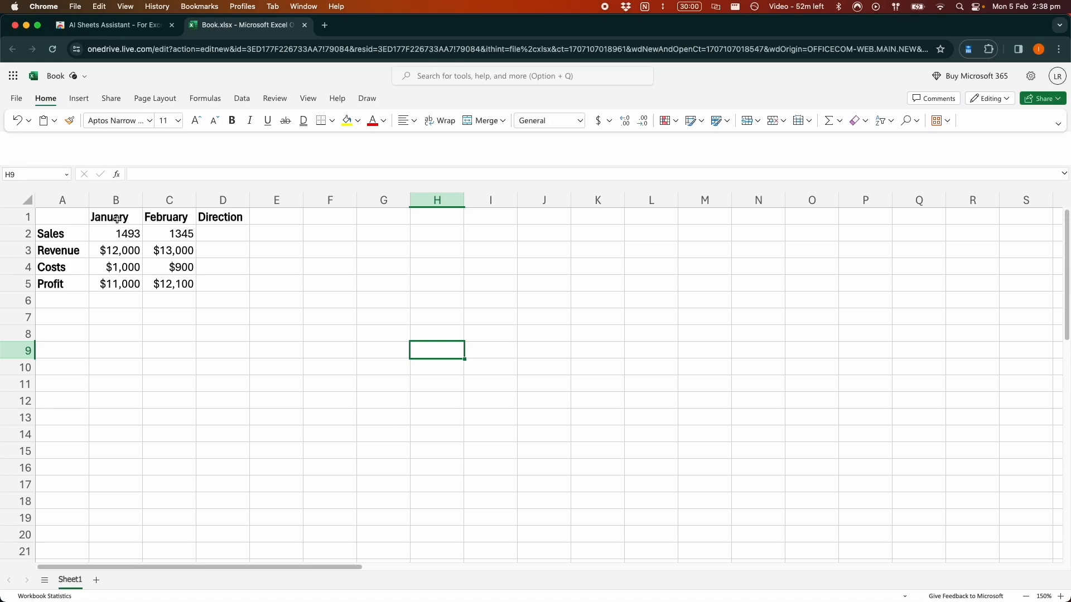
click(115, 216)
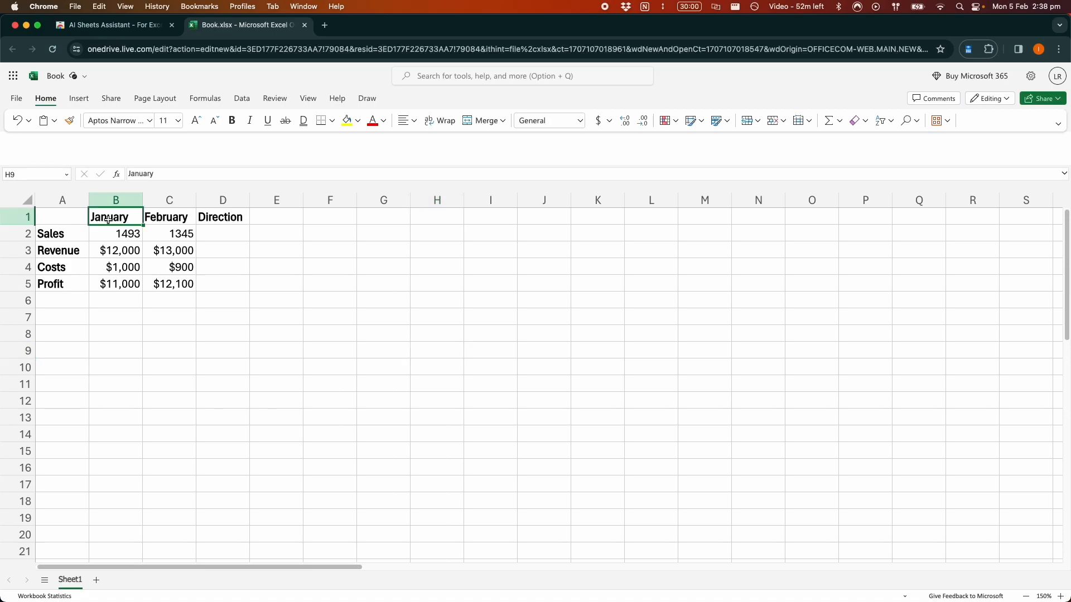
click(170, 216)
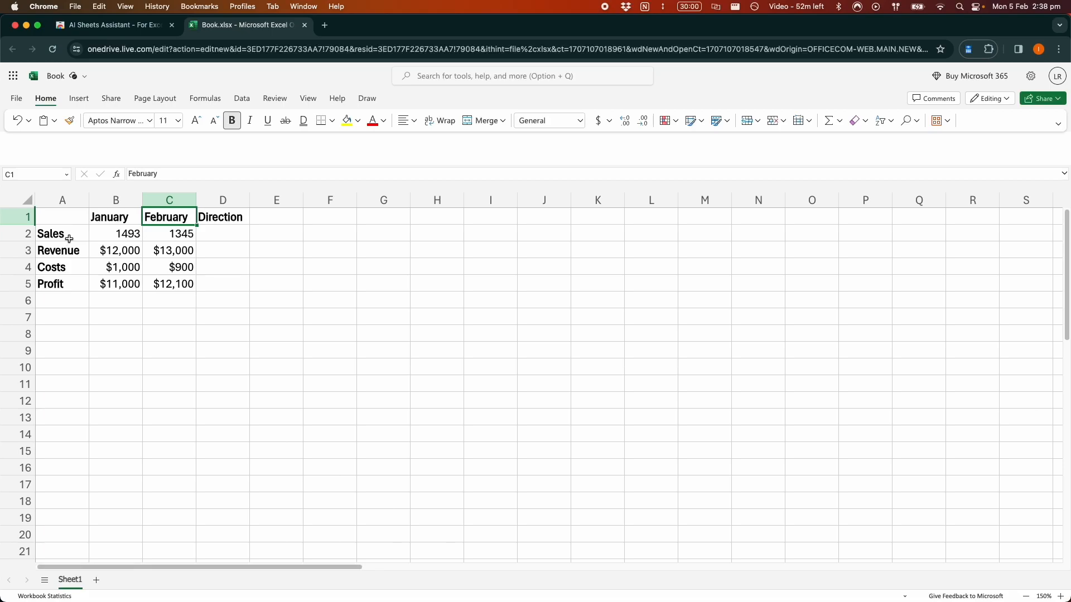
click(51, 268)
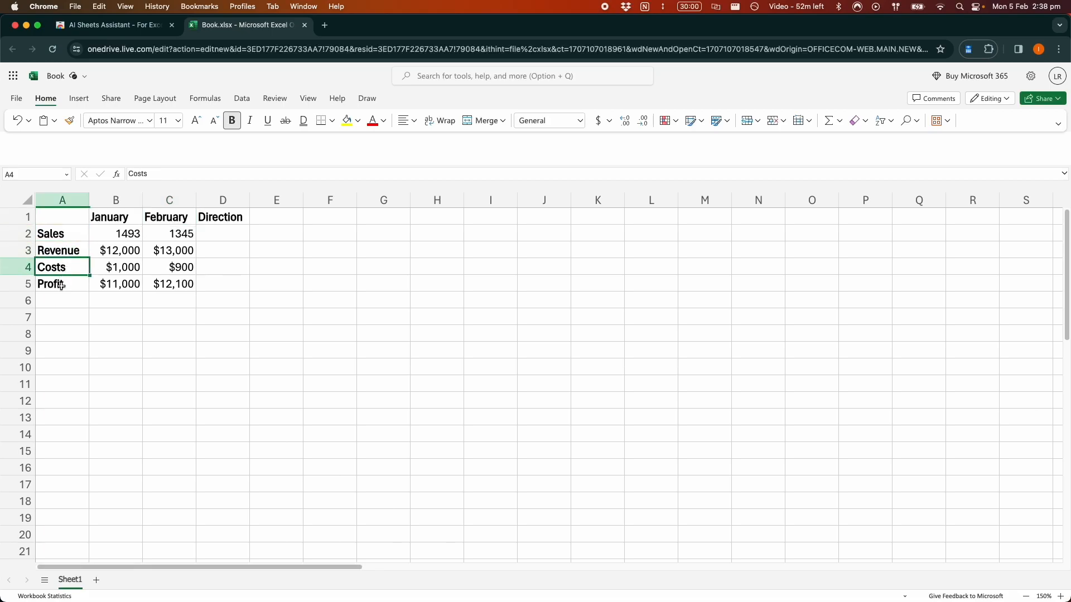
click(50, 285)
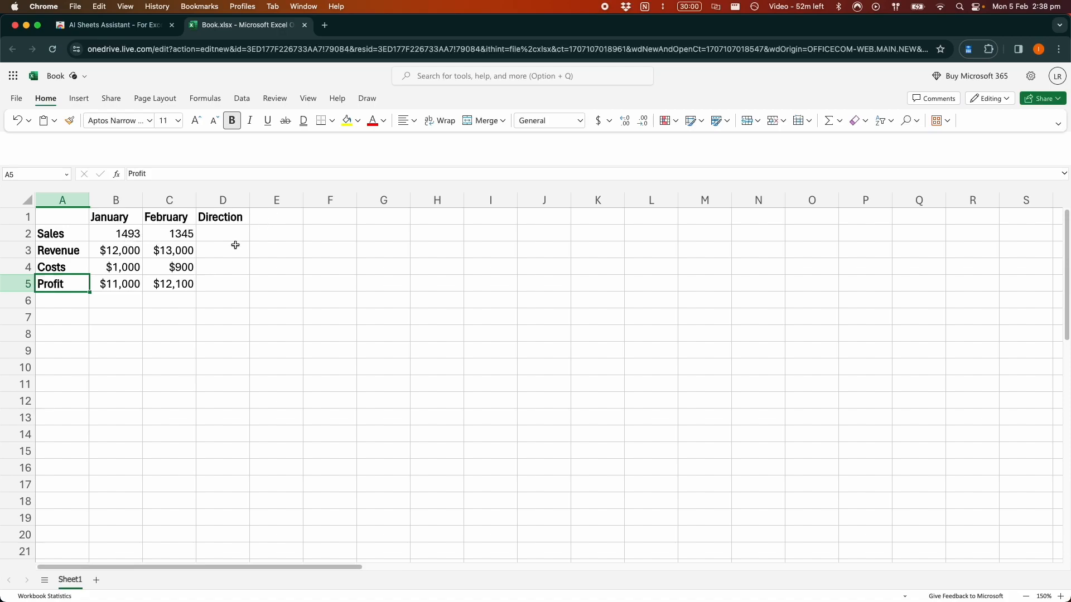
Inspect the empty Direction cell D2 and the February Sales and Revenue values
click(222, 234)
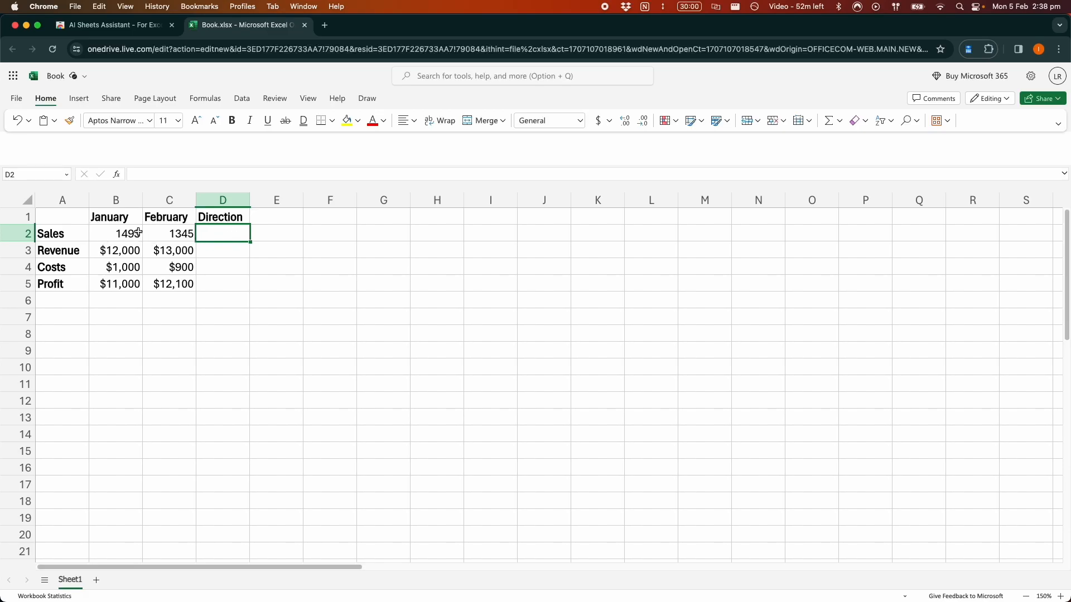
click(169, 235)
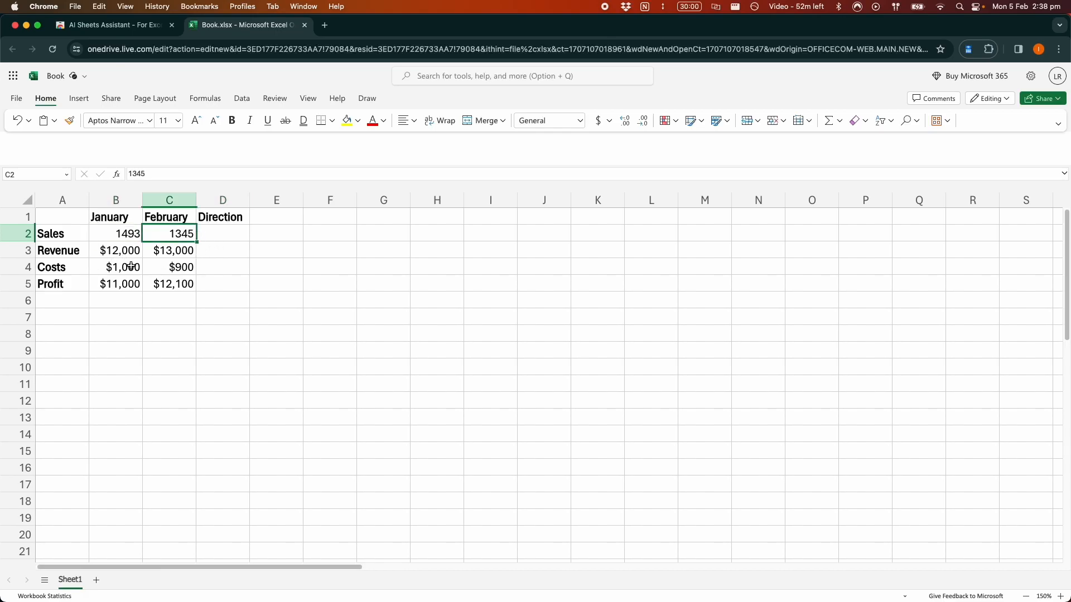
click(169, 250)
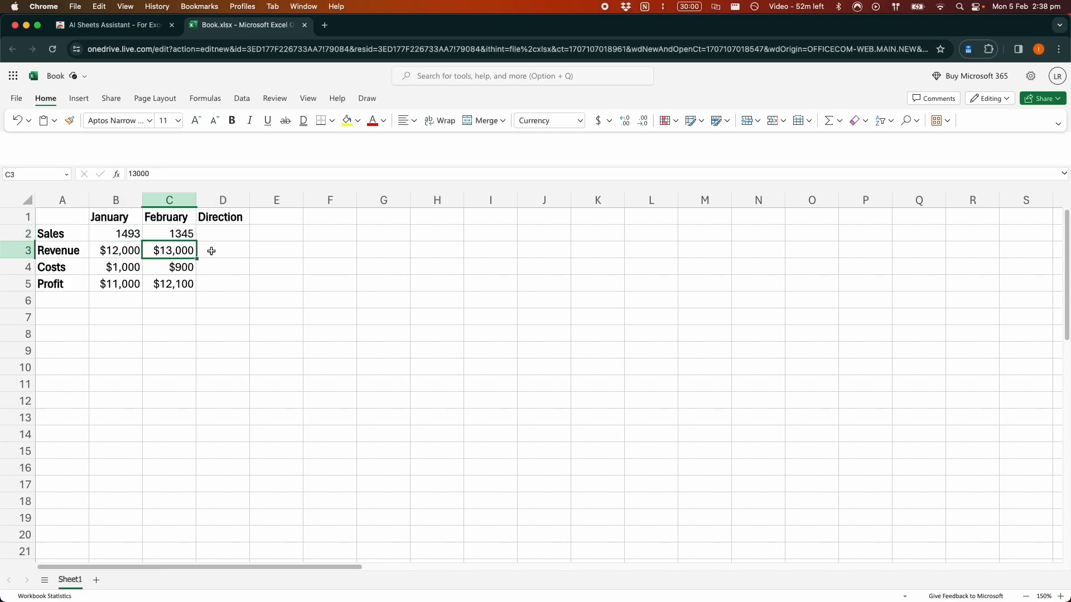
mouse_move(225, 233)
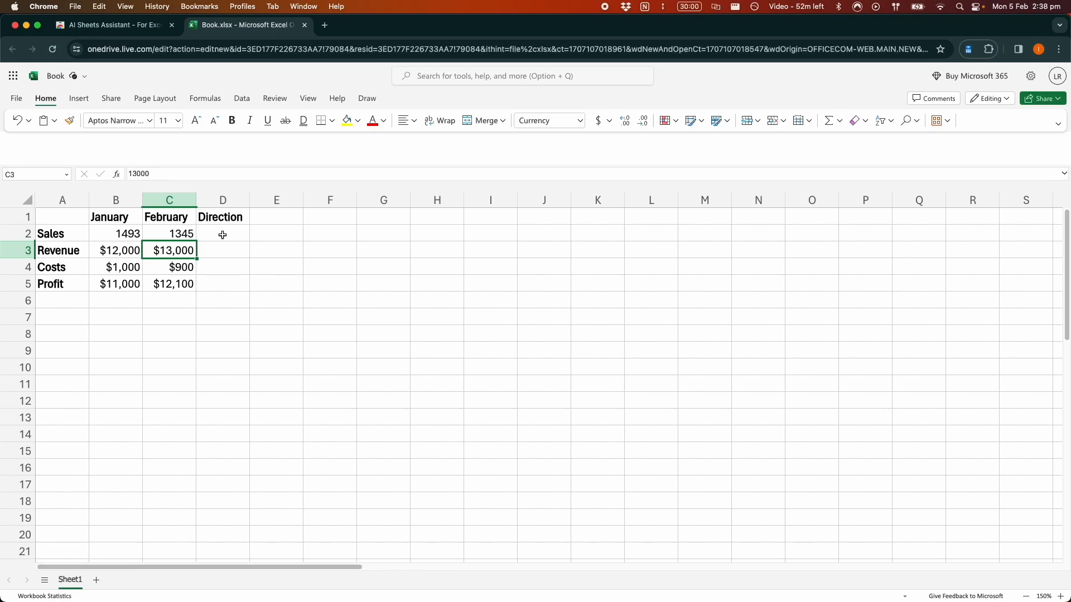
click(222, 234)
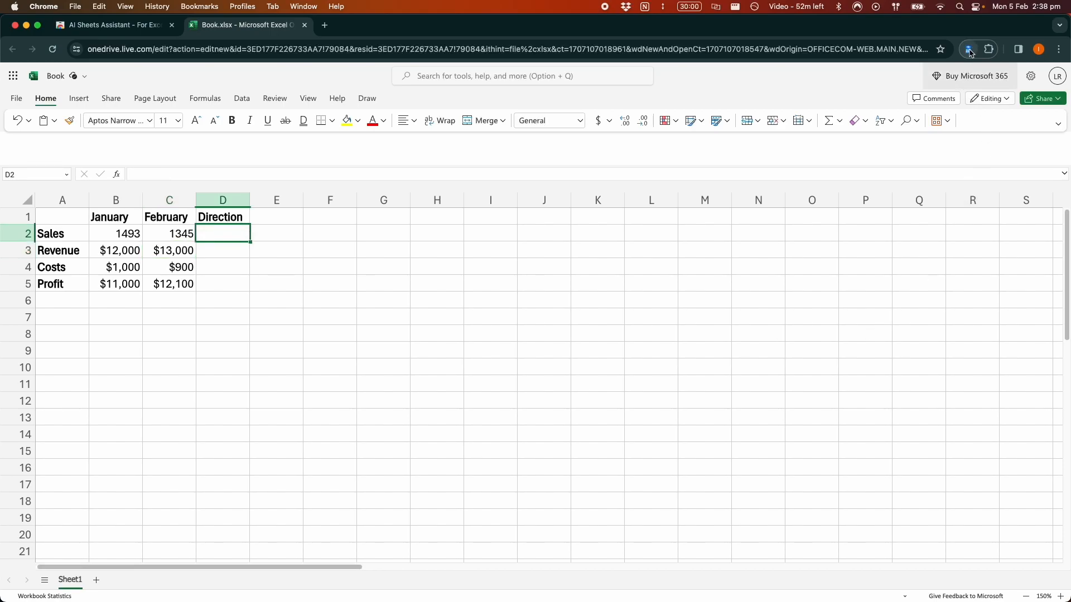
click(968, 49)
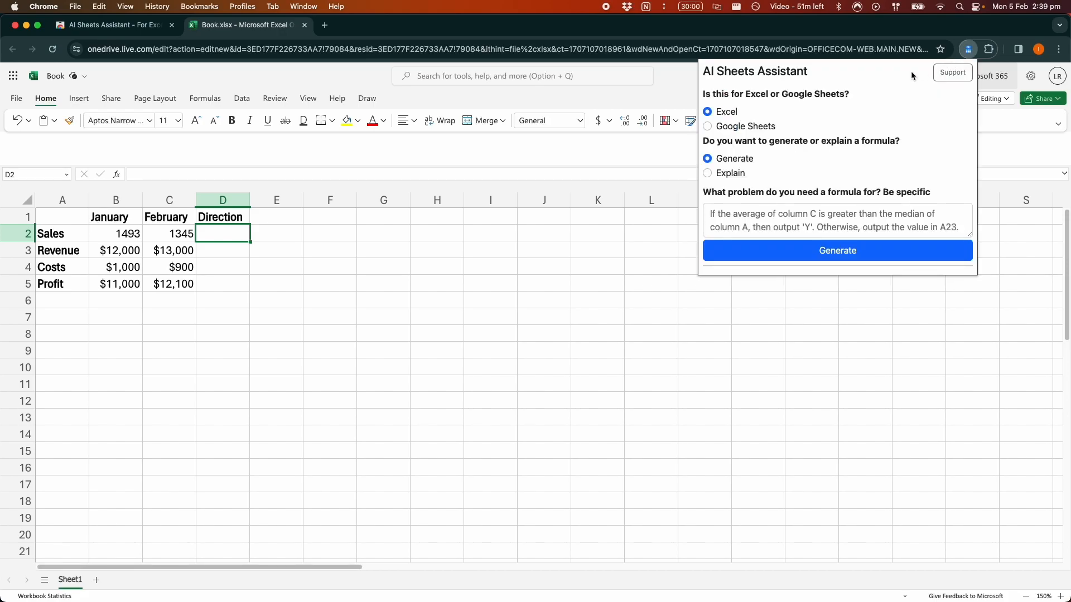
mouse_move(700, 96)
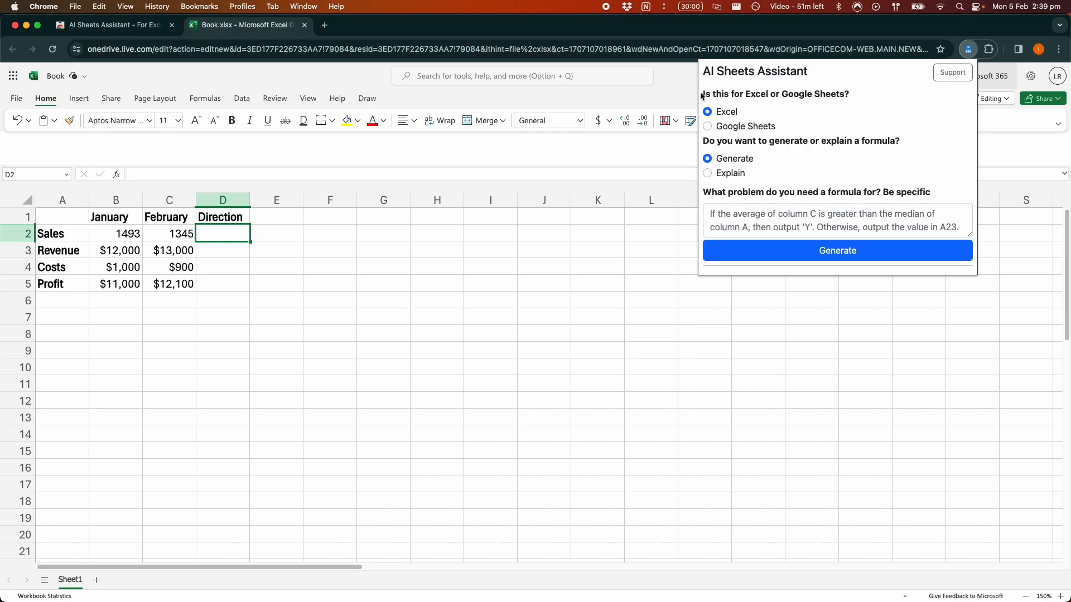
mouse_move(846, 99)
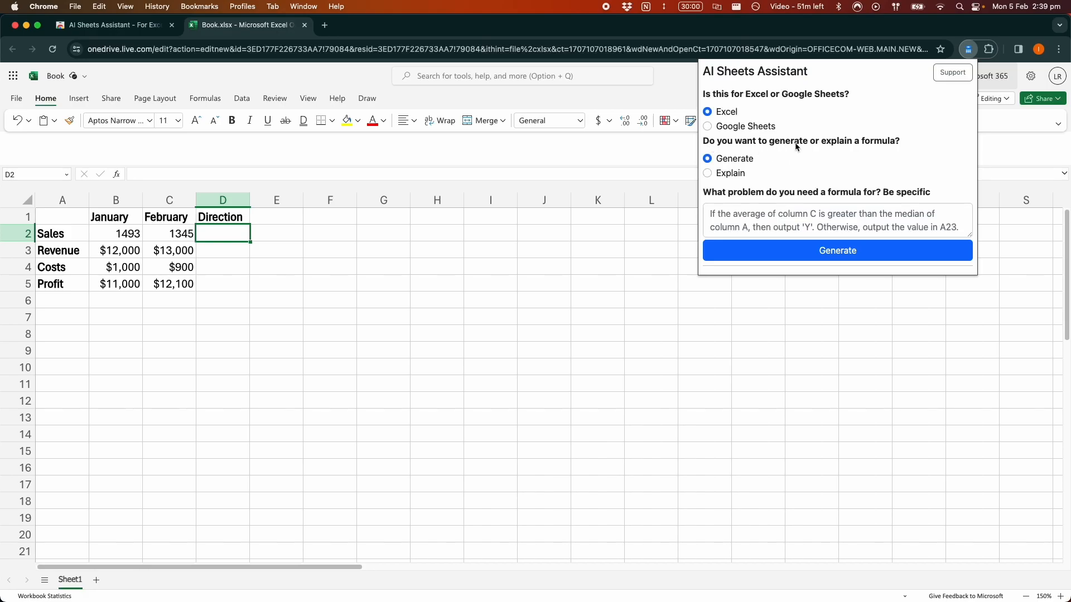
mouse_move(818, 137)
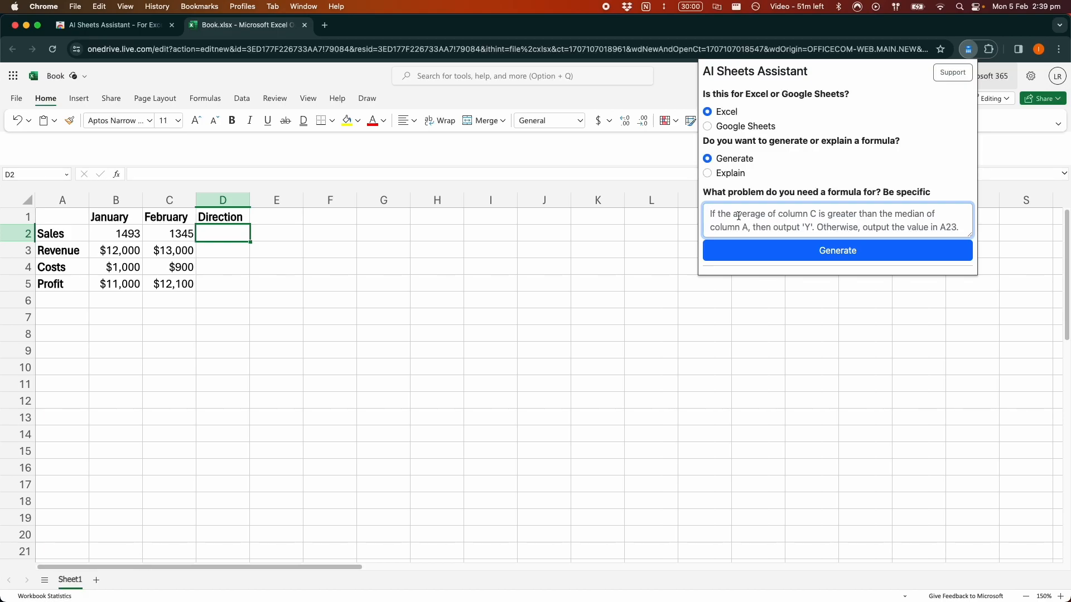
Request "If C2 is greater than B2, output 'Increase', otherwise output 'Decrease'" and generate the formula
text(If C2 is)
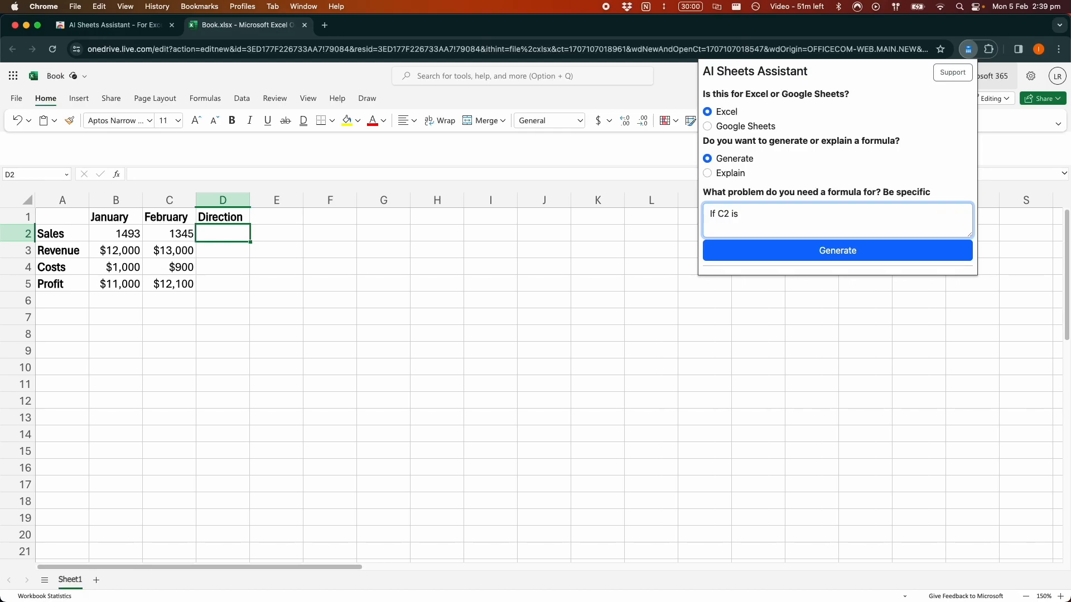
text(greater than B2,)
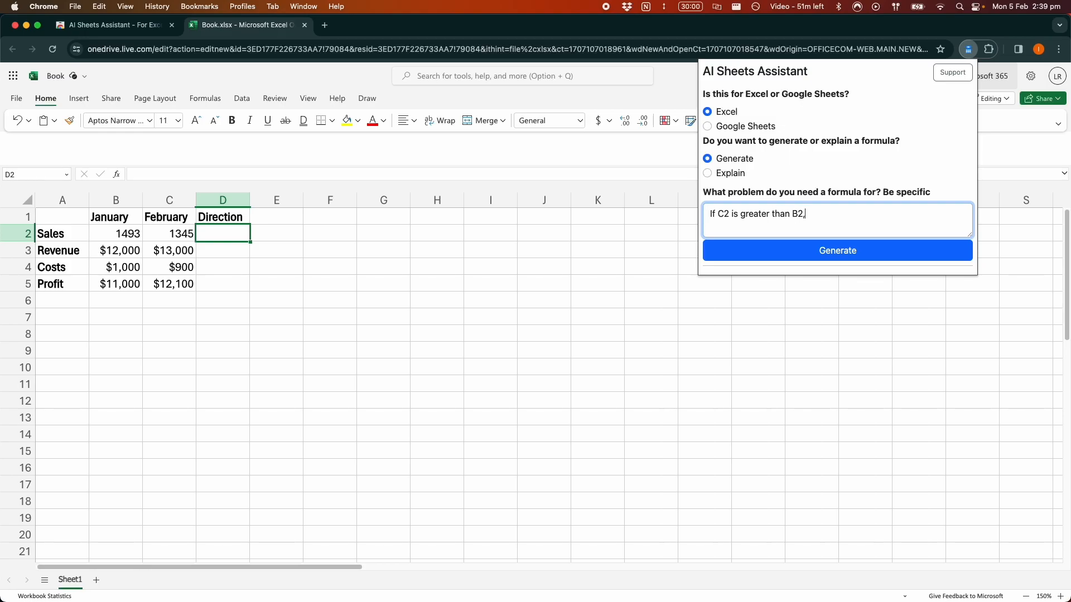
text(output ')
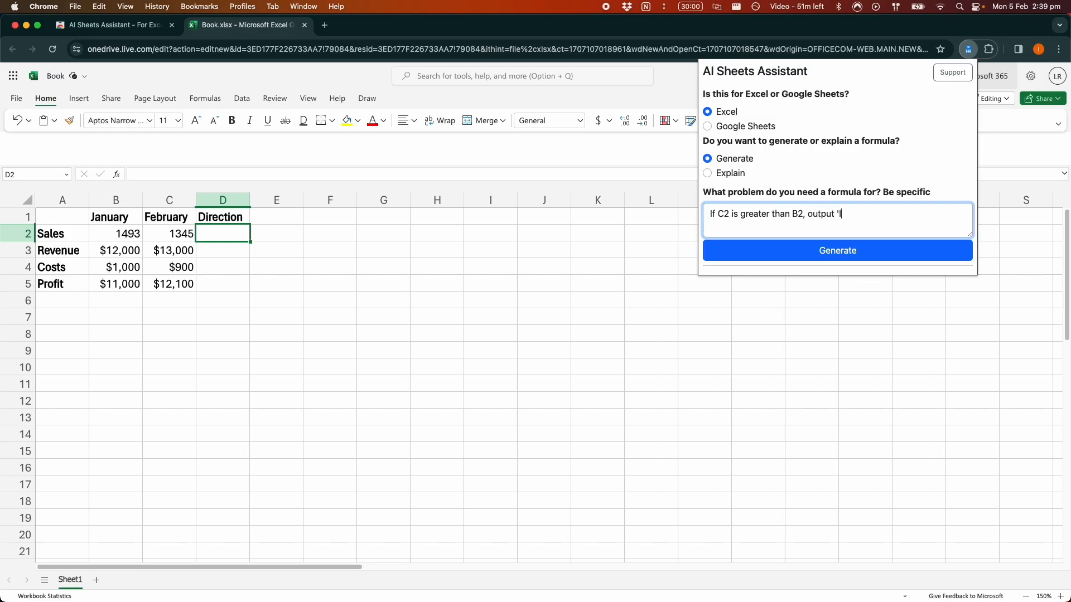
text(ncrease')
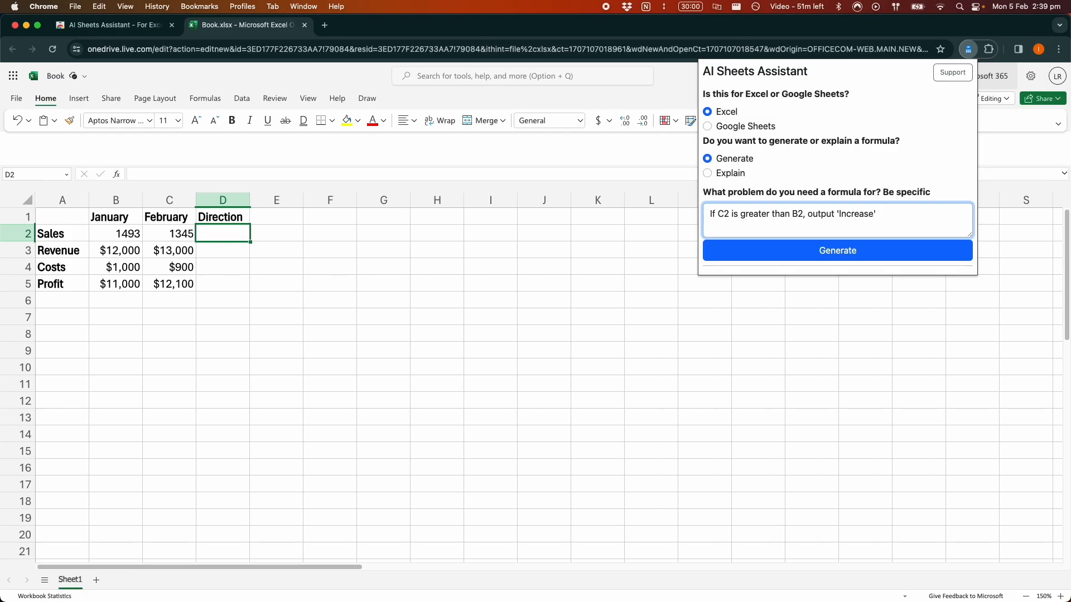
text(, otherwise o)
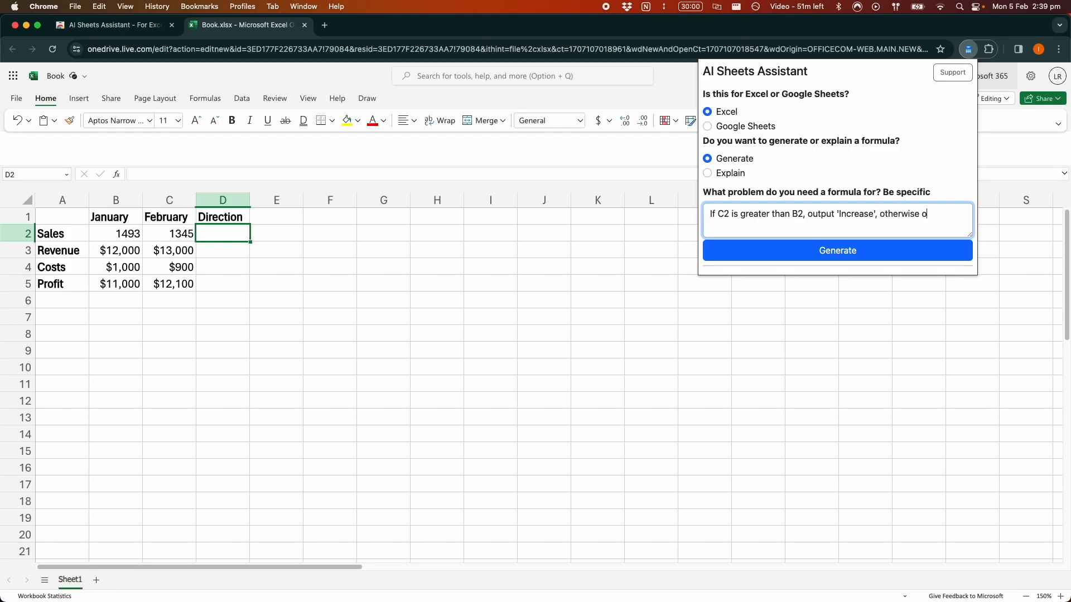
text(utput 'Decr)
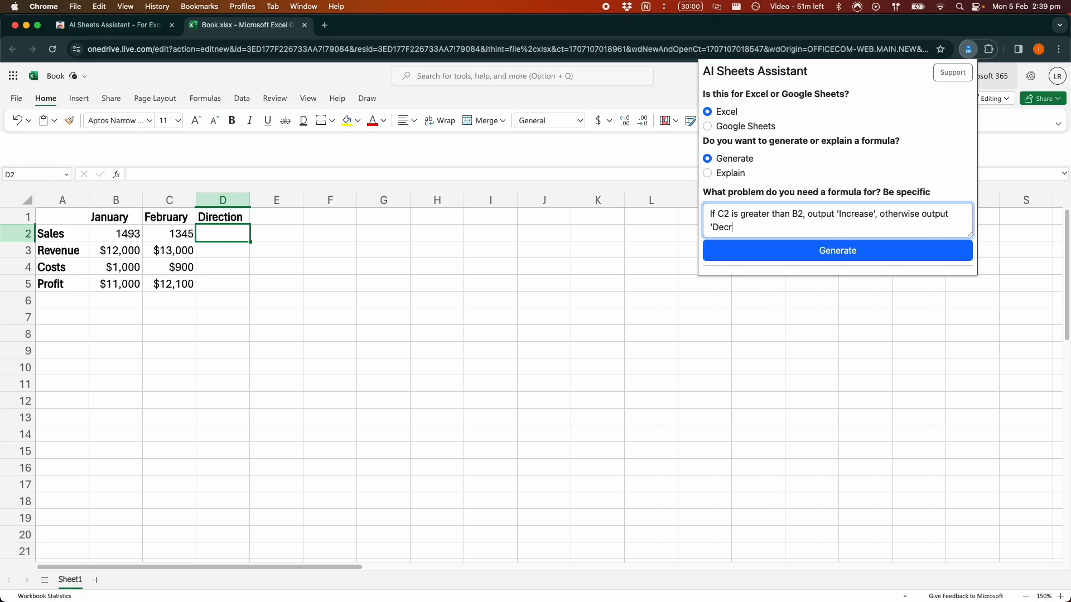
text(ease')
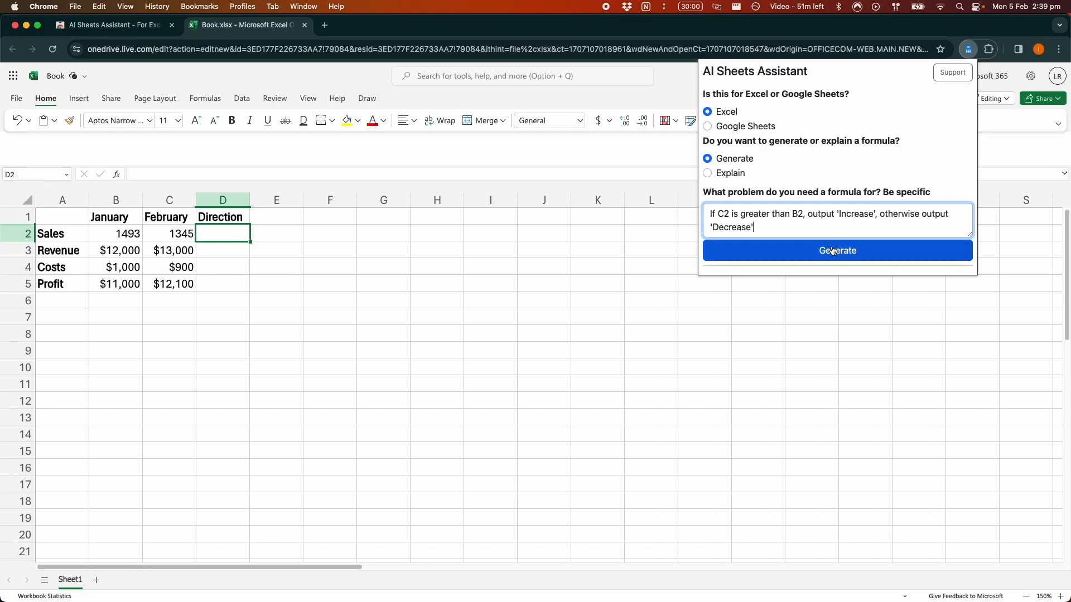
click(837, 249)
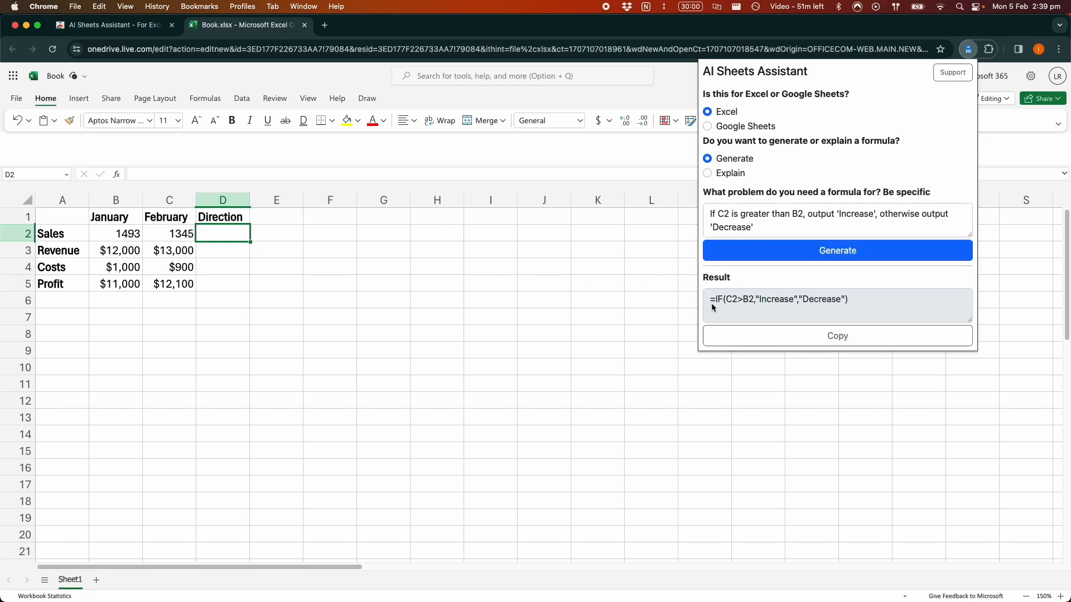
Copy the generated =IF(C2>B2,"Increase","Decrease") formula for pasting into D2
click(837, 335)
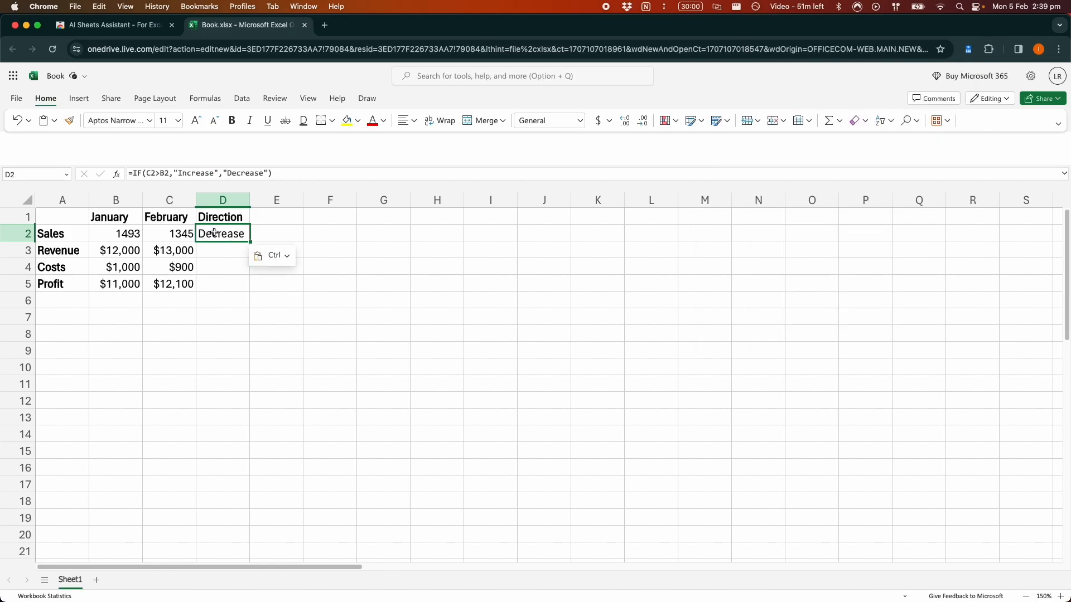
Fill the IF formula from D2 down to D5 and verify the Costs and Profit rows
drag(222, 233, 222, 283)
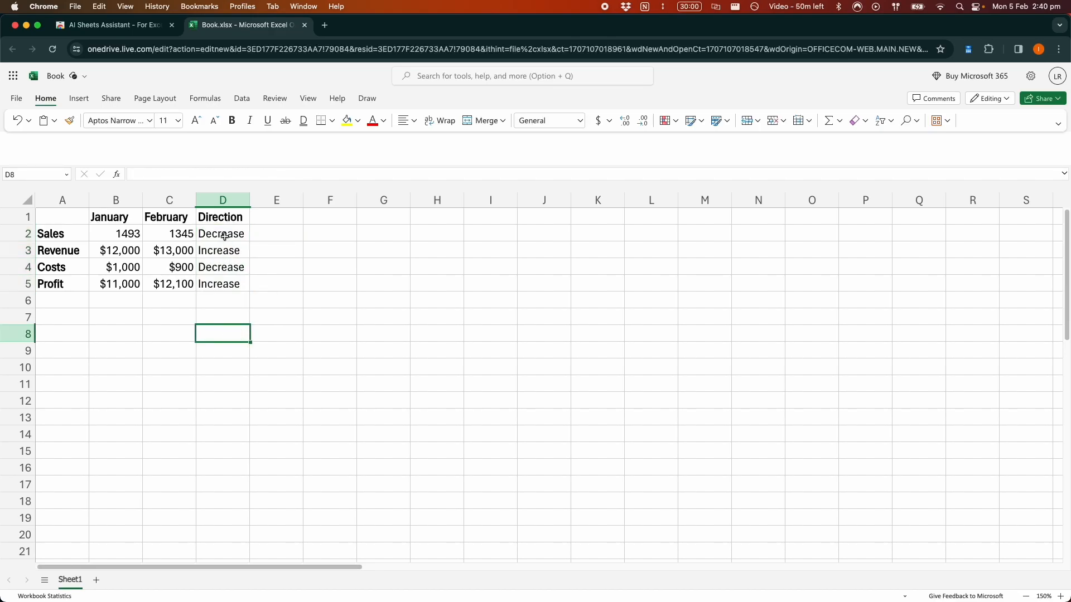
mouse_move(121, 237)
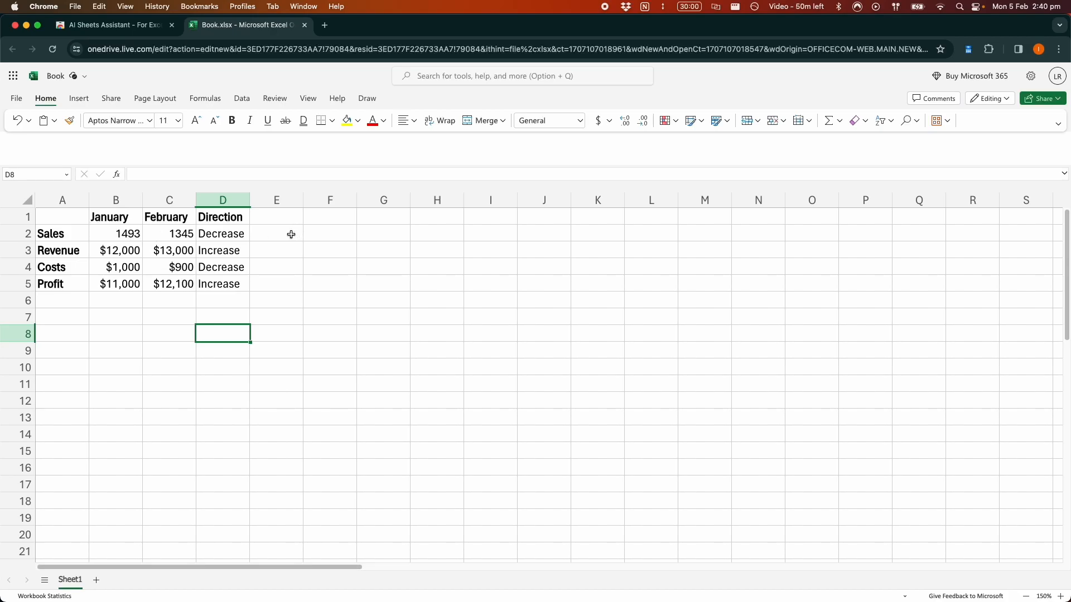
click(222, 268)
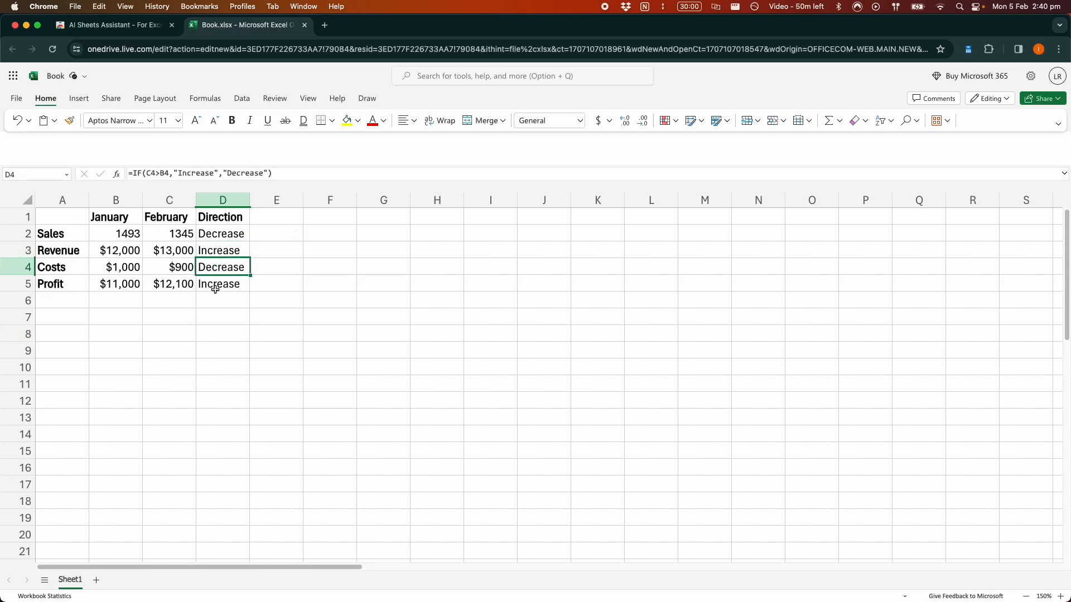
click(221, 285)
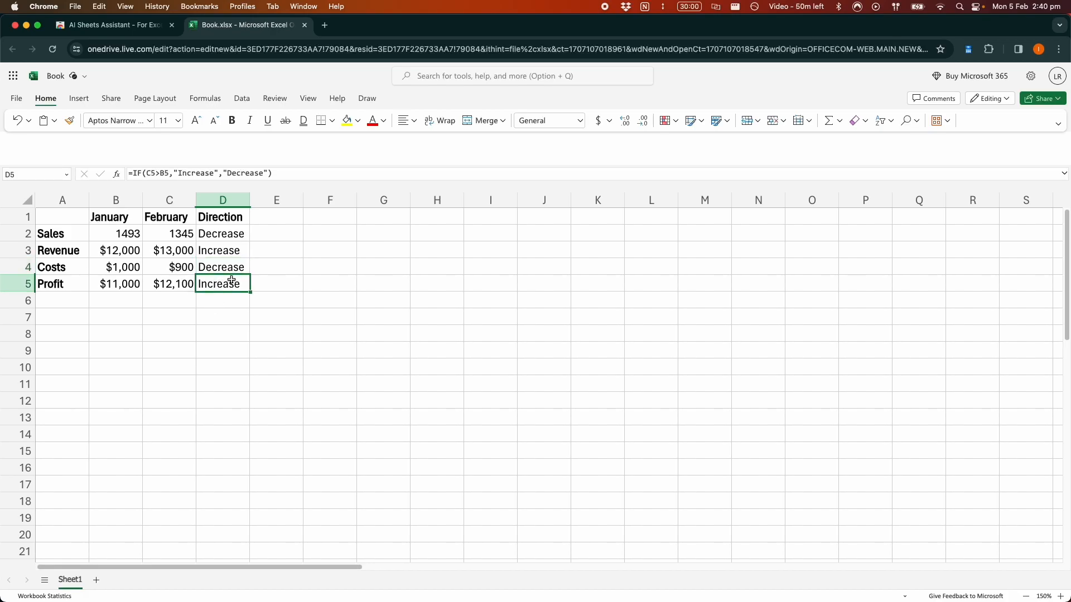
mouse_move(302, 255)
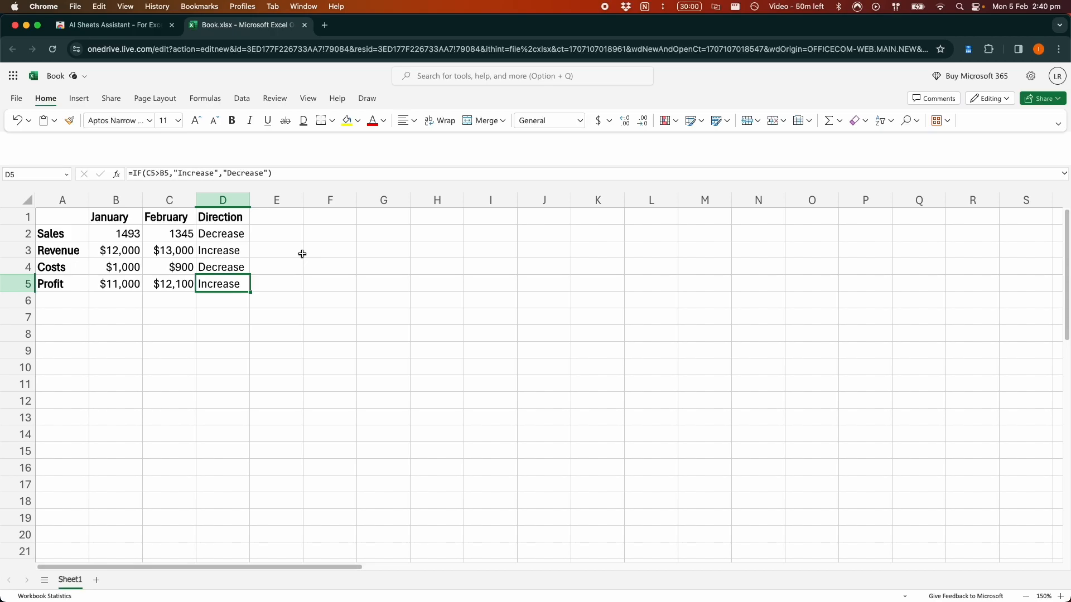
mouse_move(336, 269)
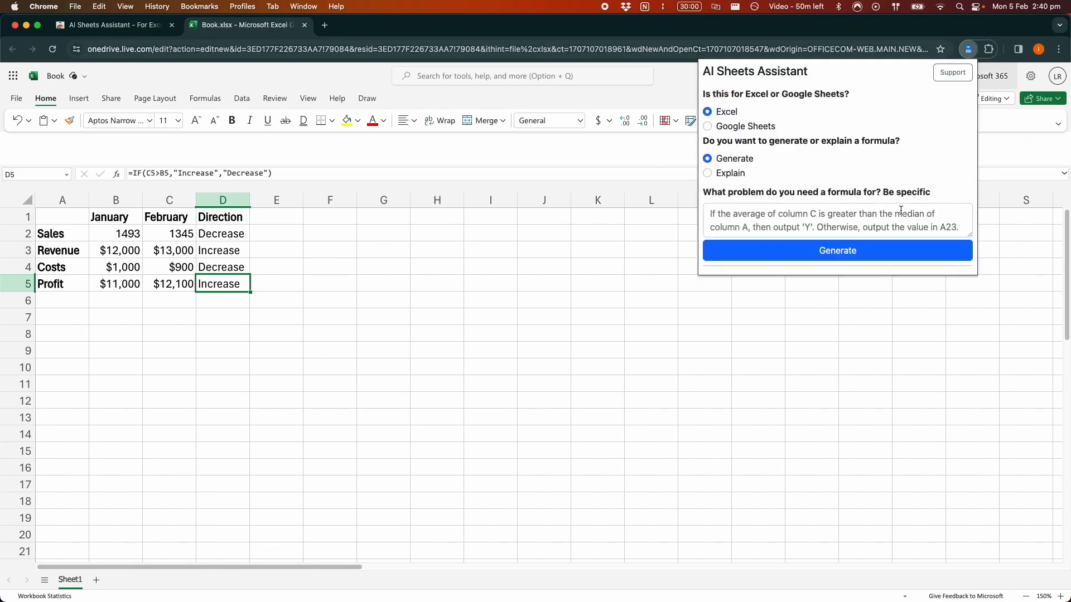
mouse_move(432, 341)
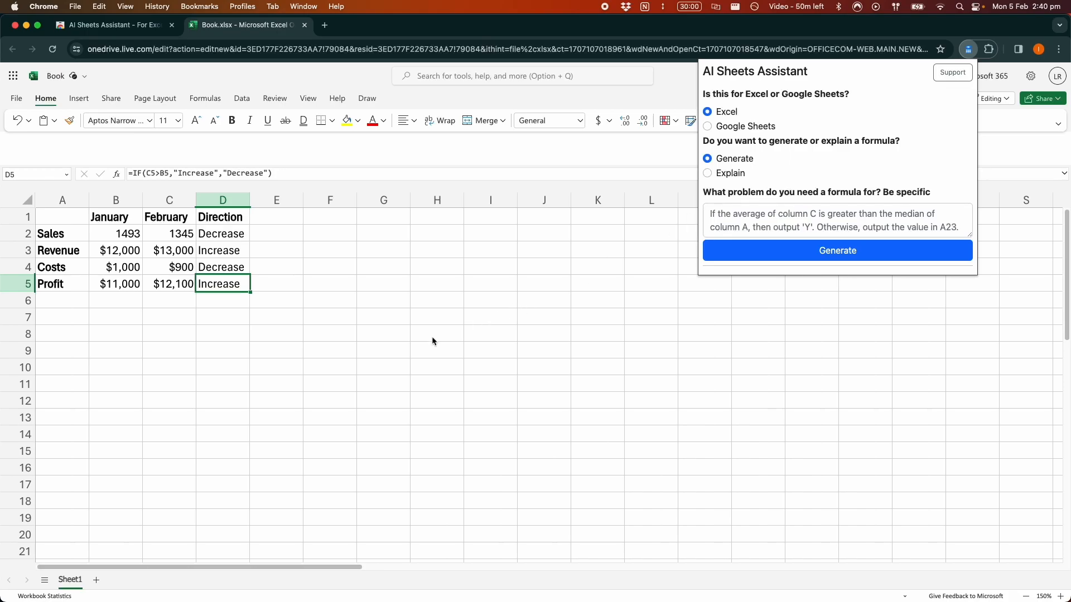
mouse_move(279, 315)
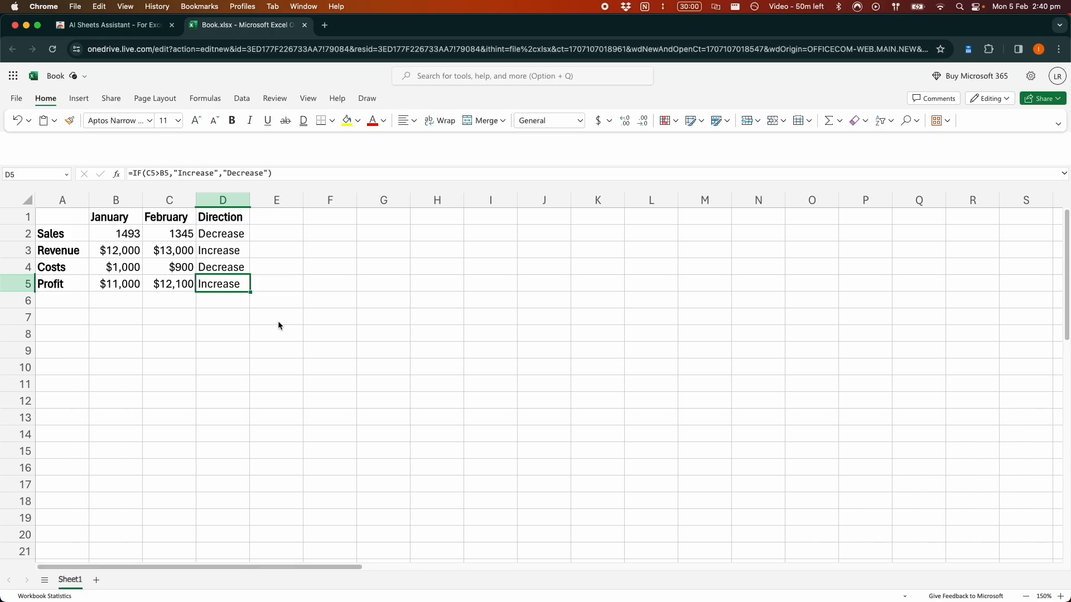
Dismiss the assistant and switch back to the Chrome Web Store tab
click(112, 25)
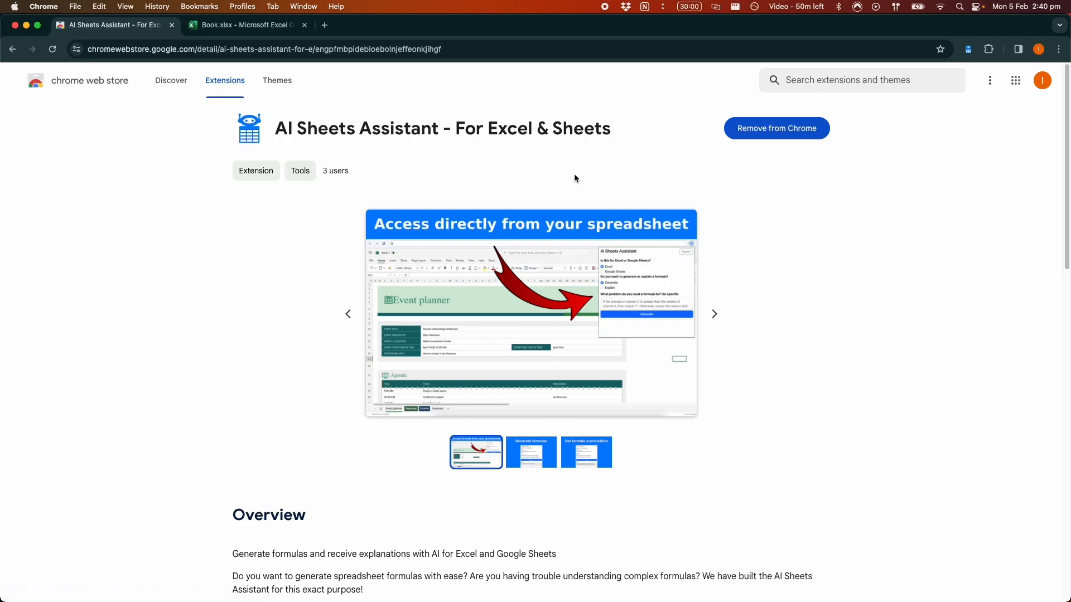
mouse_move(648, 150)
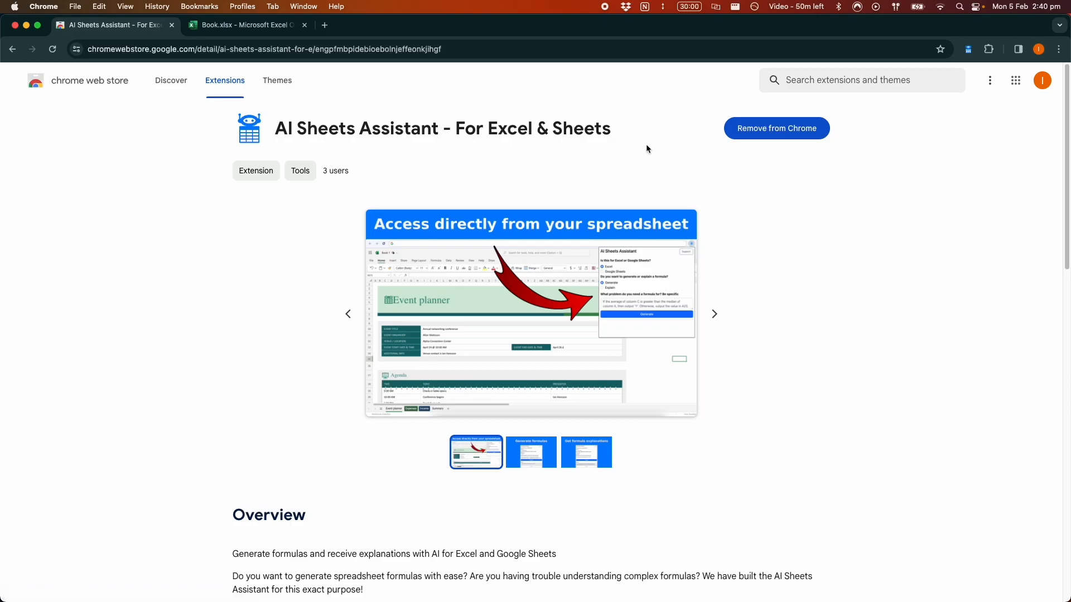